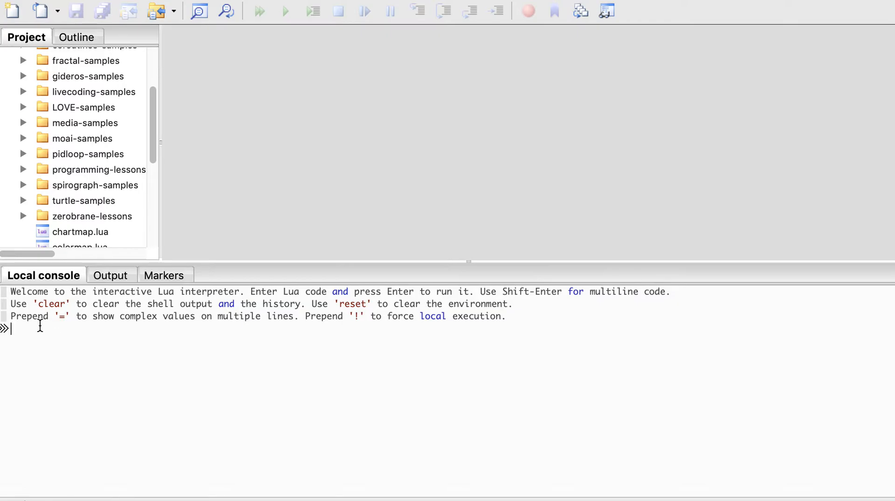
Step: Evaluate 10+15 and then =10+15 in the Local console, both returning 25
text(10+1)
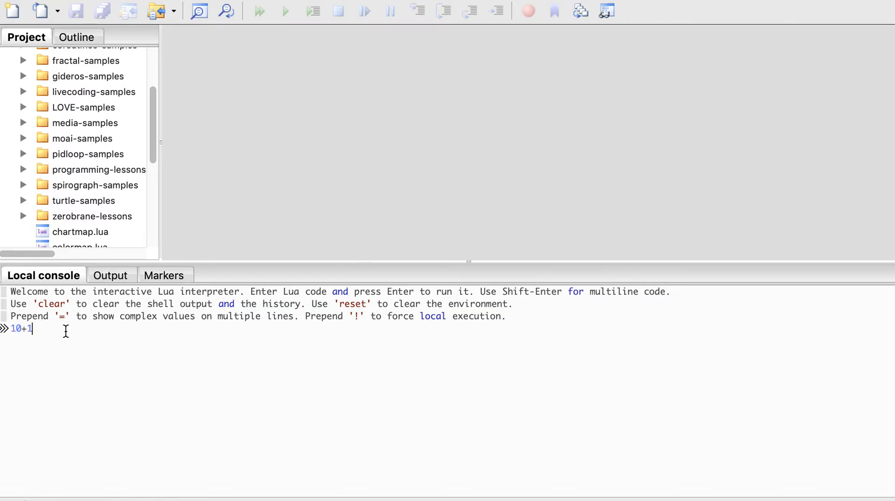
key(Return)
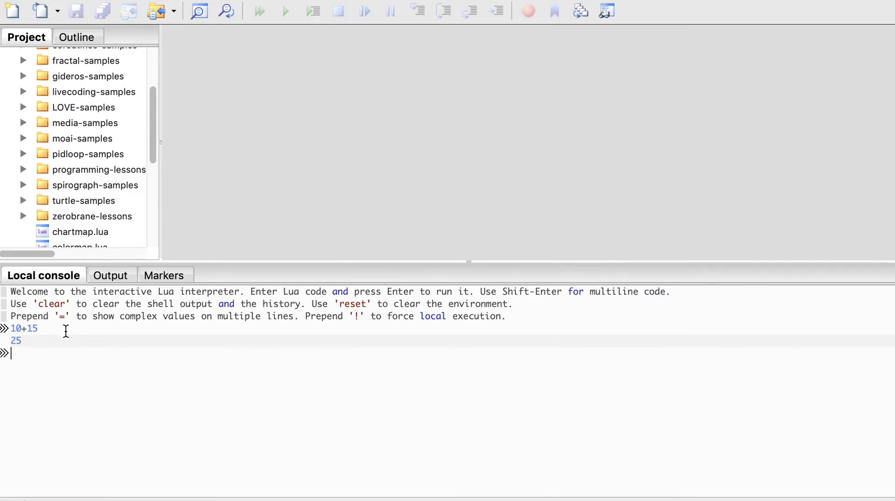
mouse_move(36, 352)
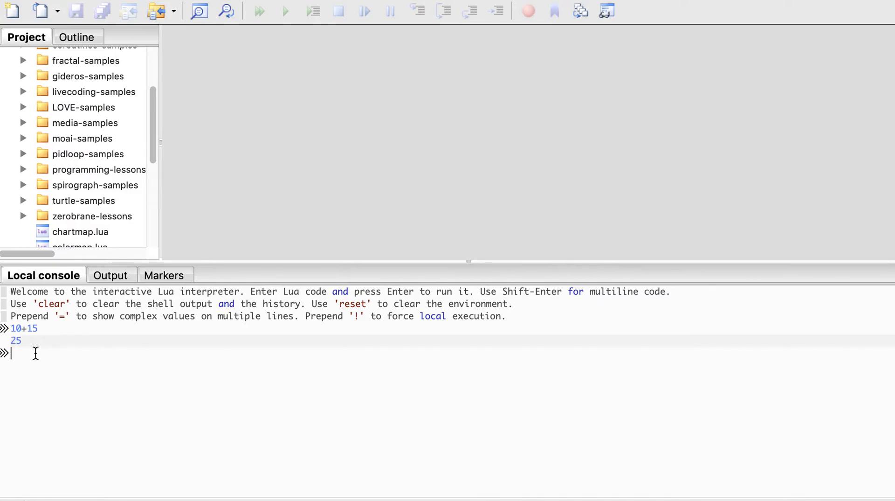
text(=)
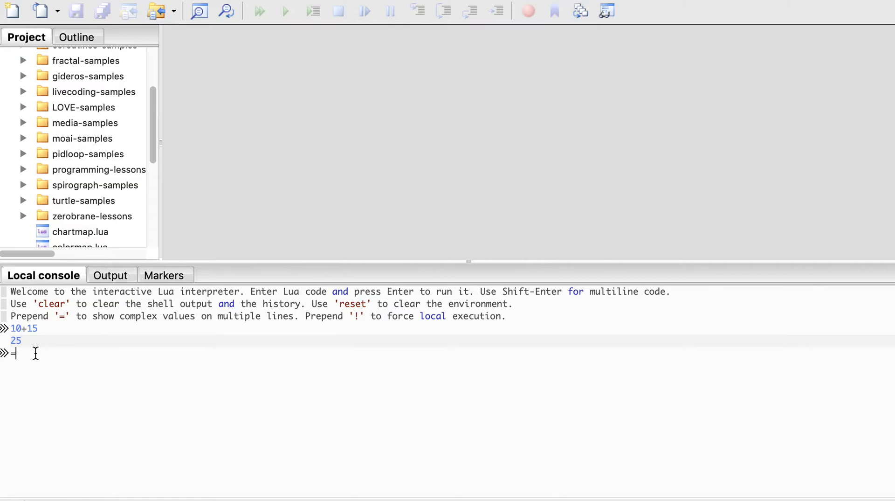
text(10+)
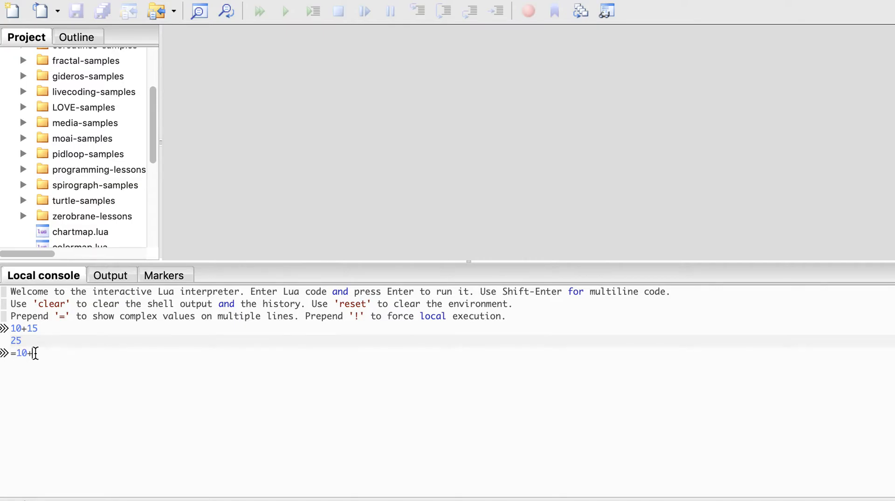
text(15)
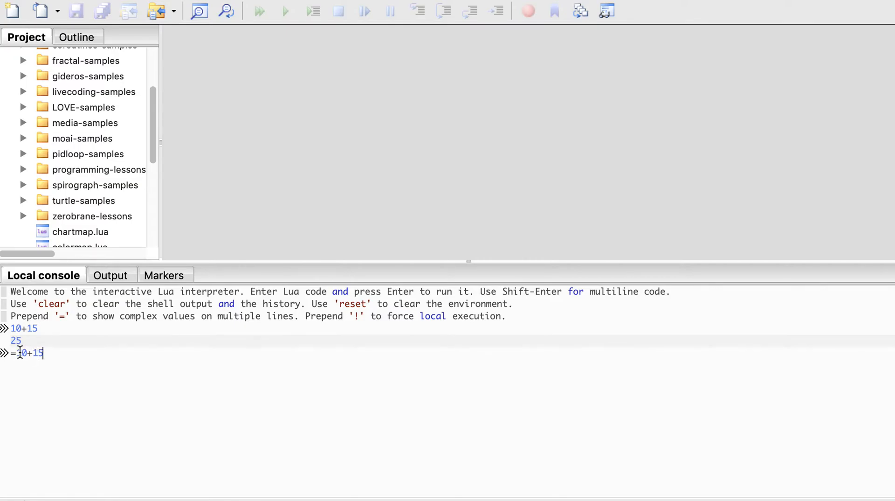
key(Return)
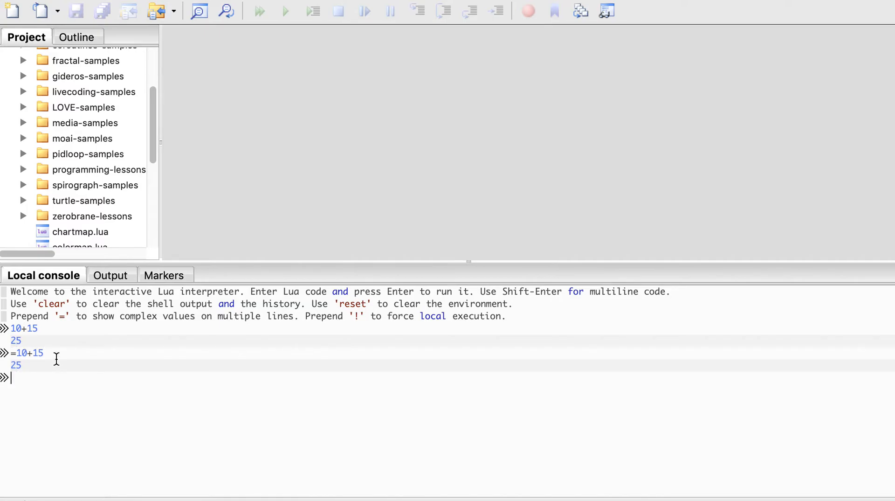
mouse_move(483, 294)
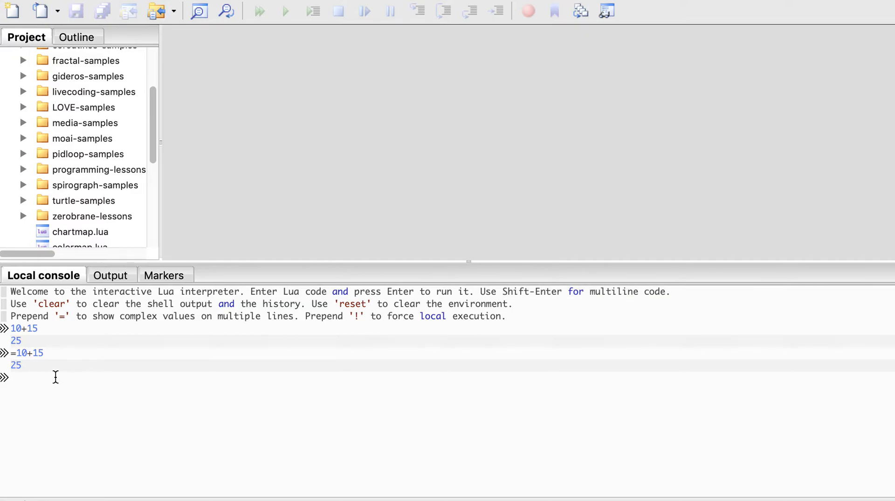
Step: Run print("hello") and print("world") as one multiline console entry
text(print()
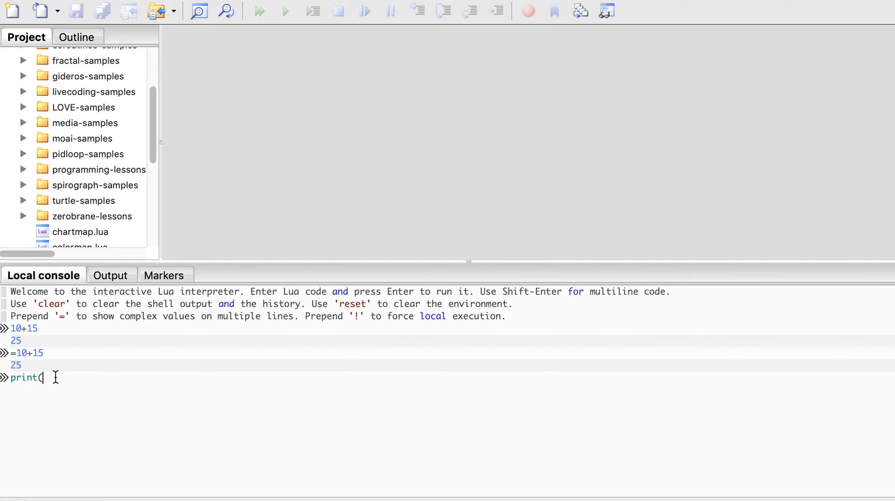
text("hello")
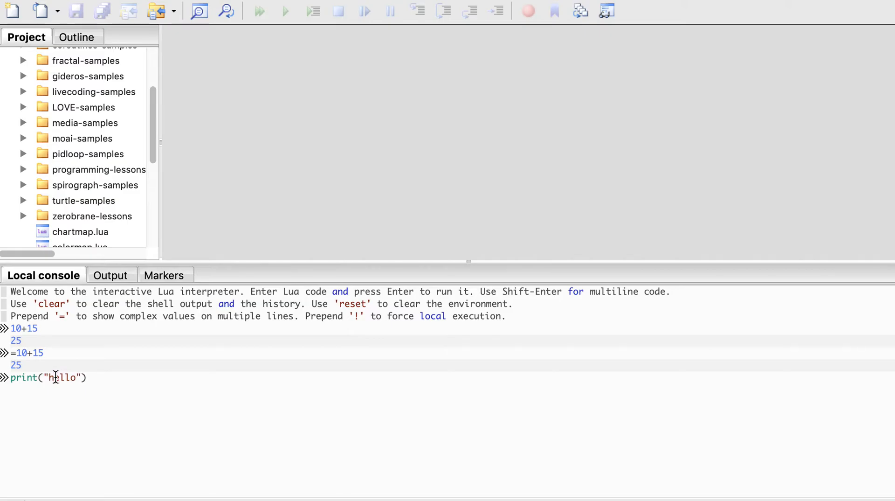
text(print("worl)
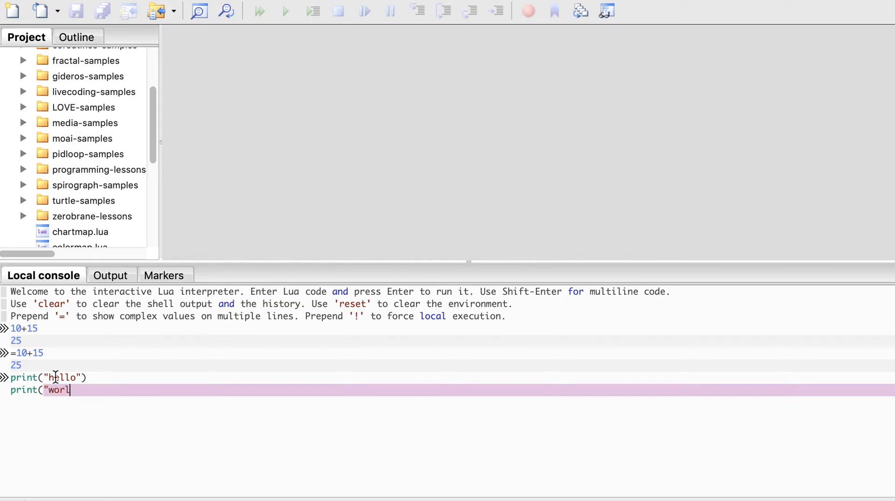
text(d"))
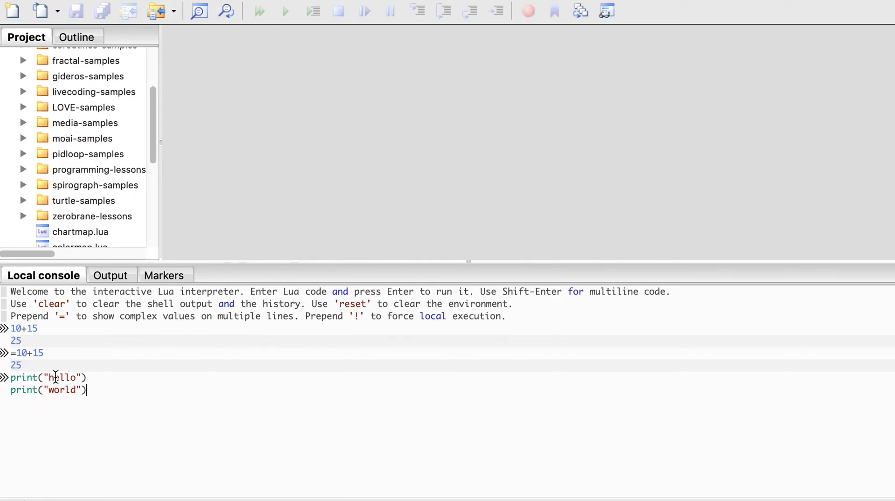
key(Return)
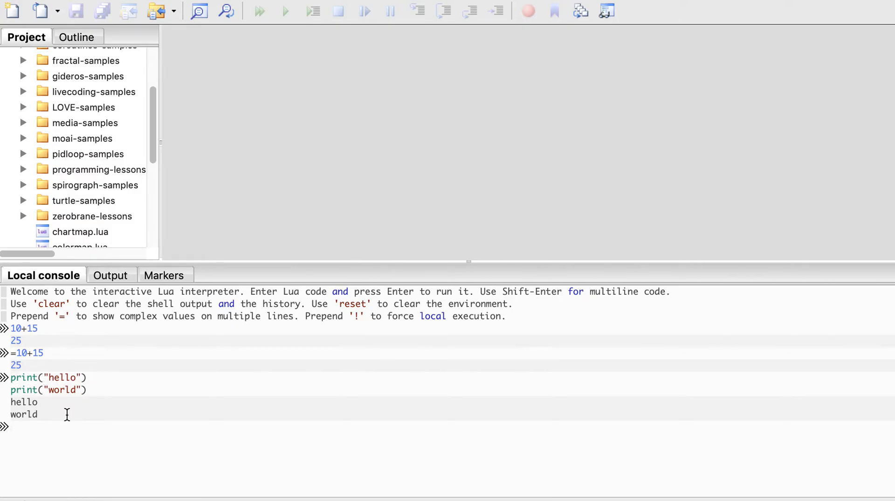
Step: Define function foo() print("foo .") end in the Local console as a multiline entry
text(func)
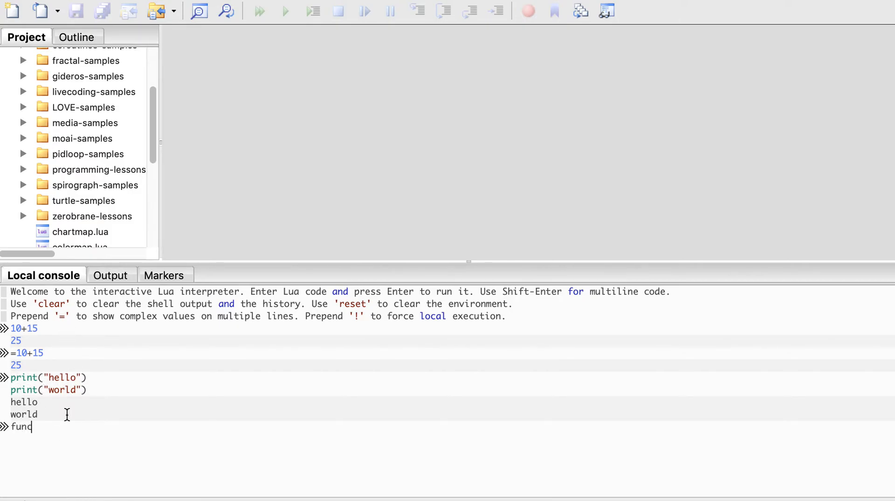
text(tion)
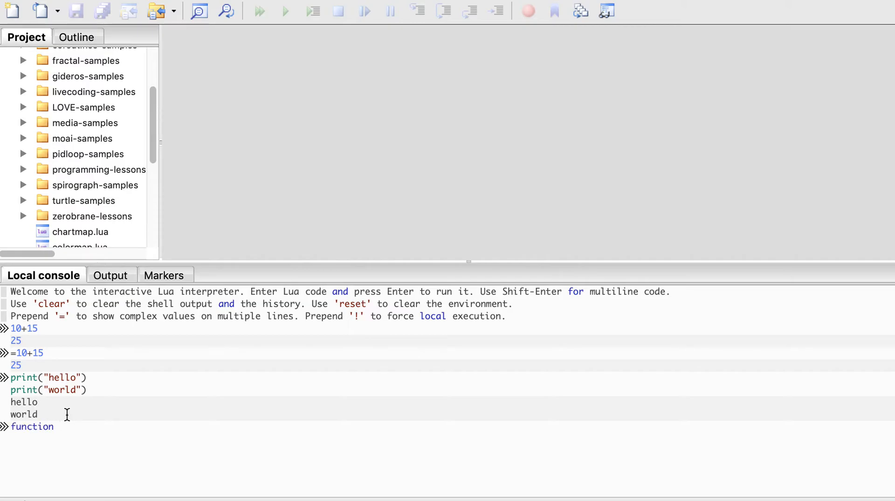
text(fo)
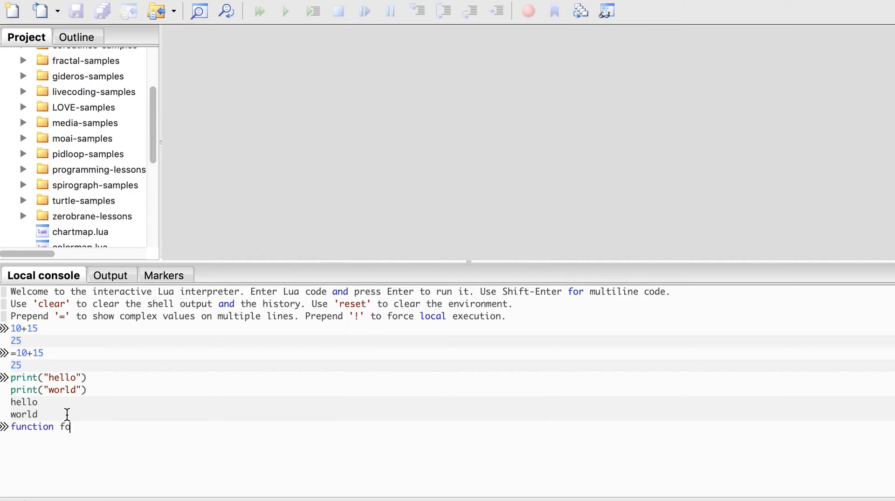
text(oo())
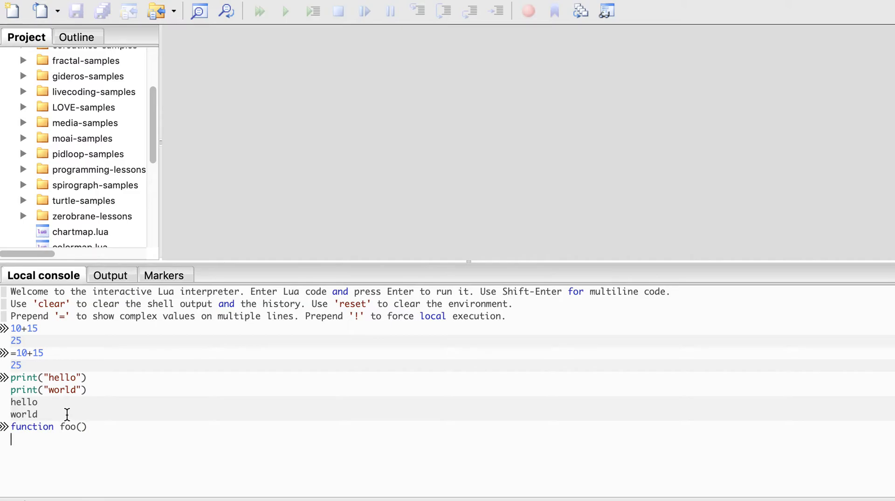
text(print(")
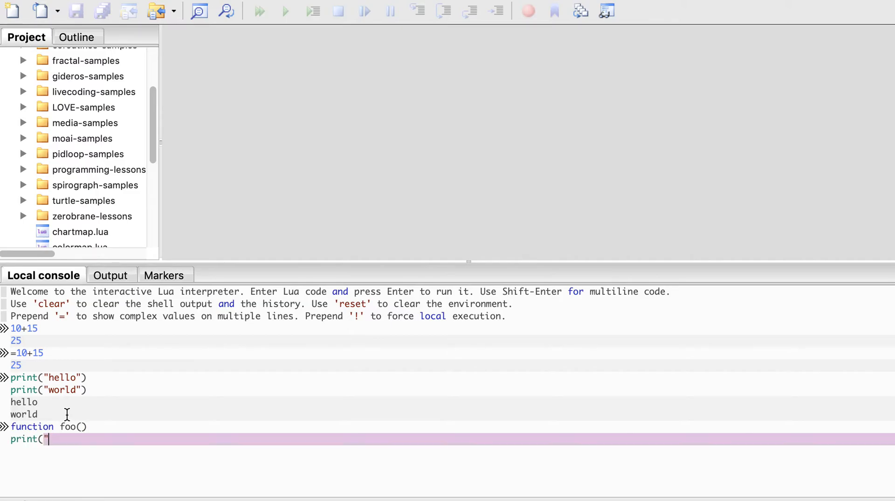
text(foo)
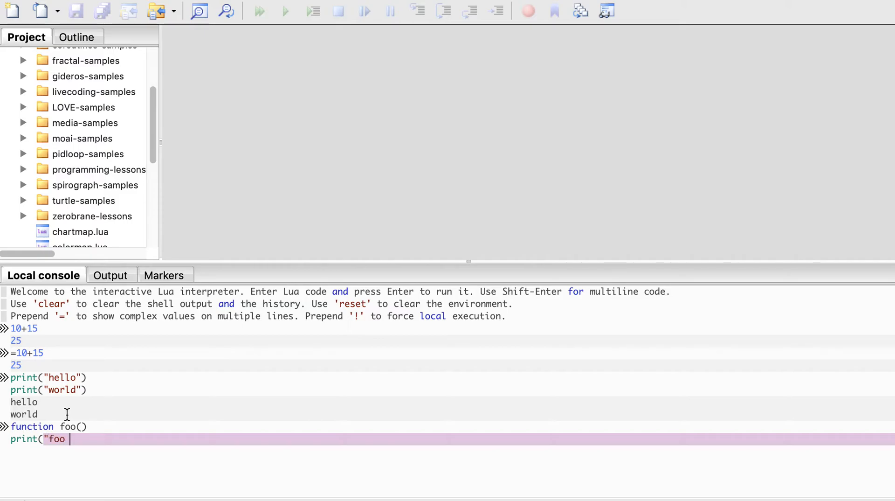
text(.")
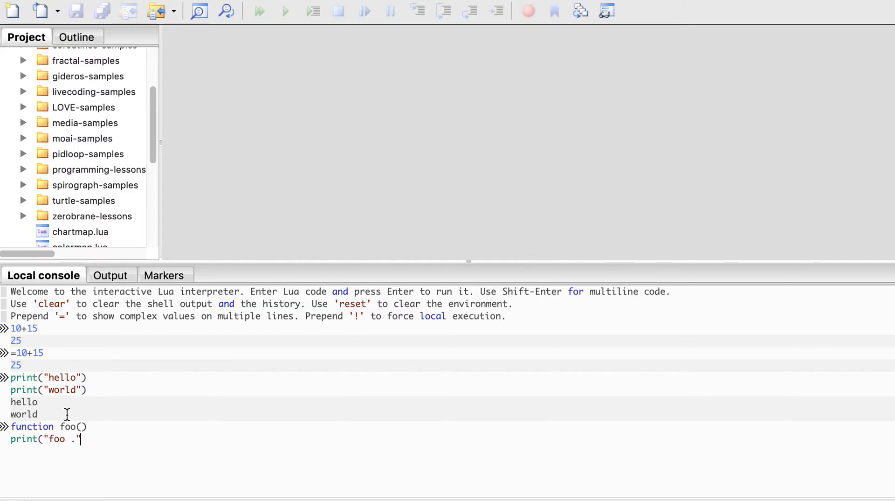
text())
text(end)
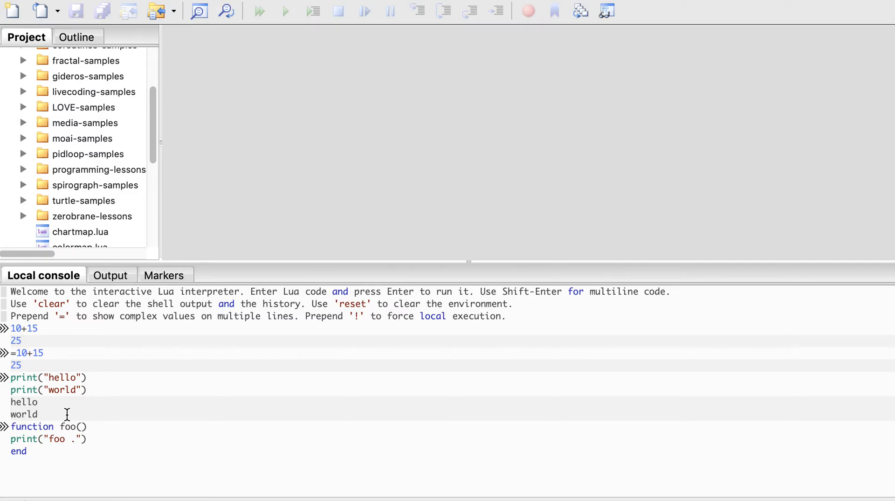
key(Return)
text(foo())
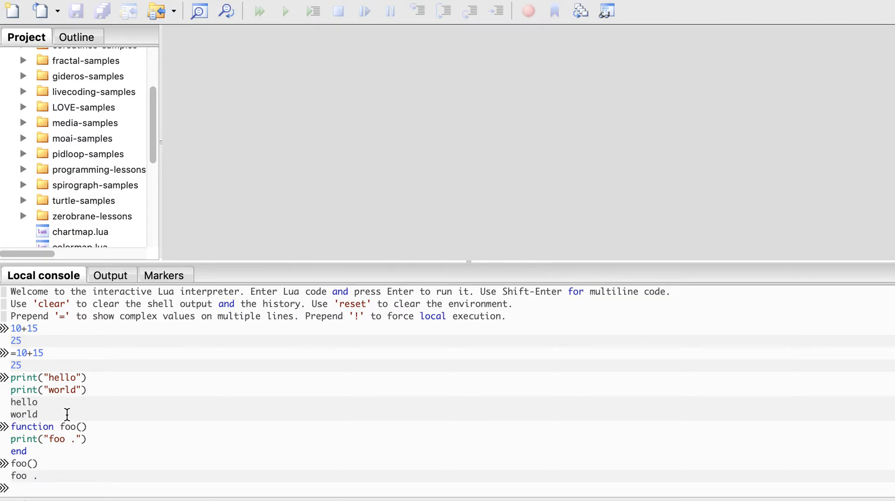
mouse_move(59, 457)
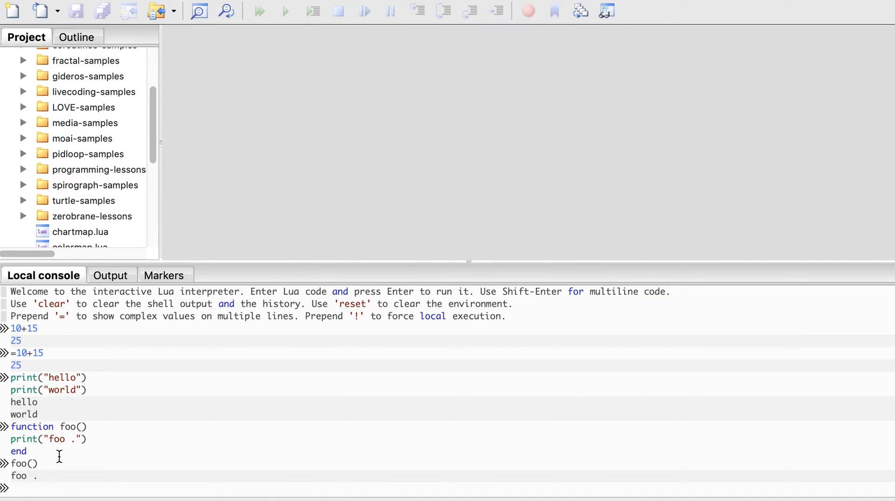
click(46, 439)
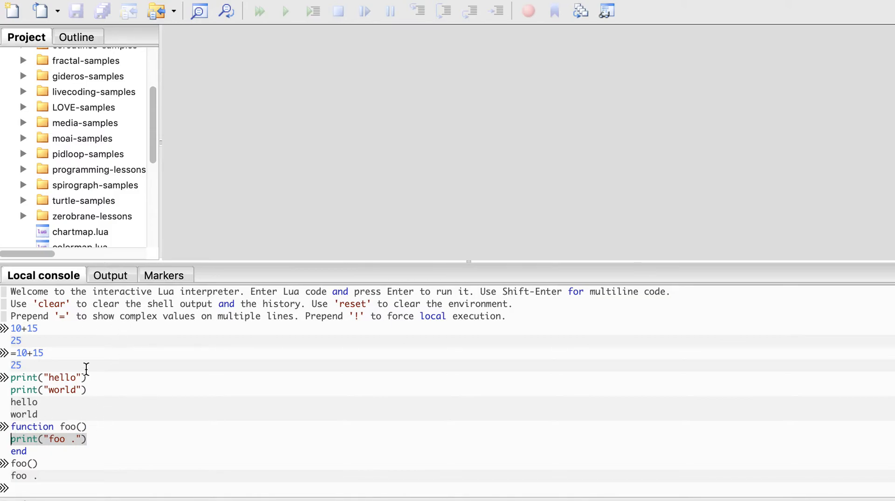
mouse_move(468, 261)
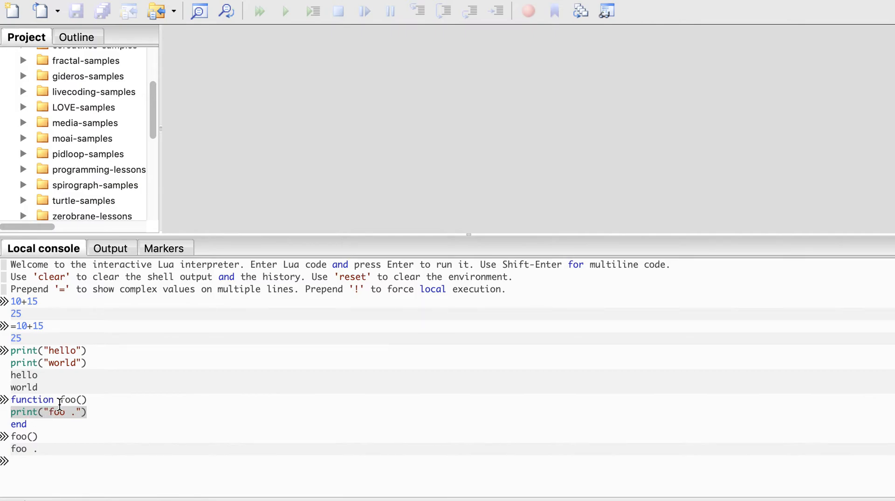
mouse_move(153, 268)
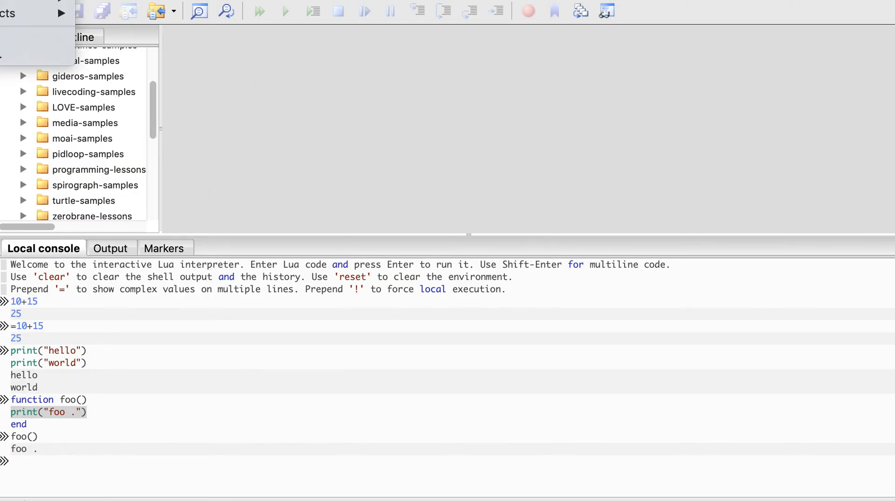
Step: Create a new file and save it as mathlib.lua in myprograms
click(13, 11)
text(ma)
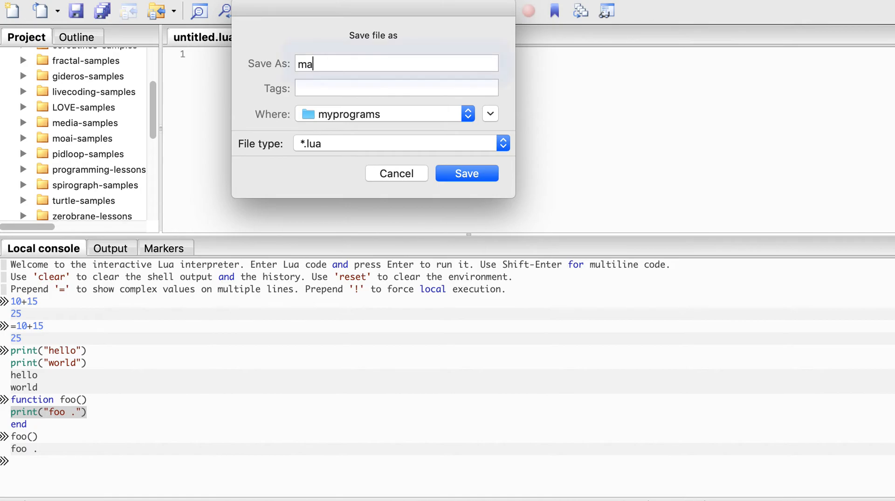
text(thlib)
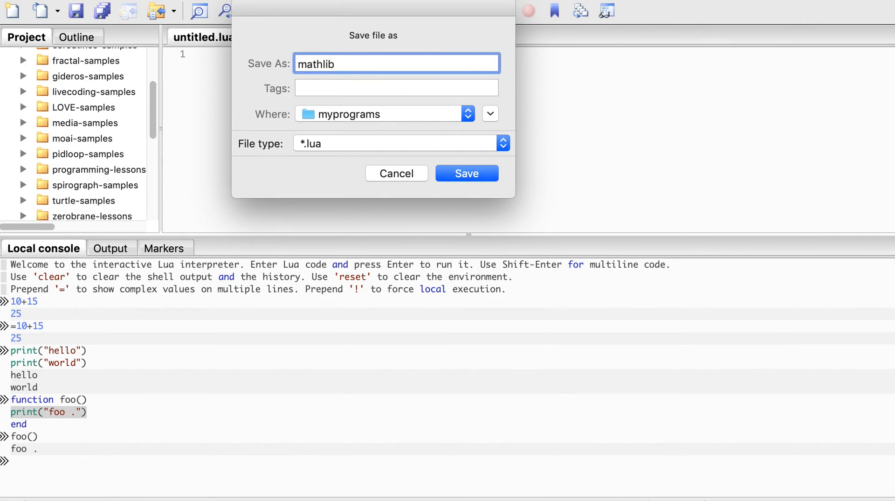
text(.lua)
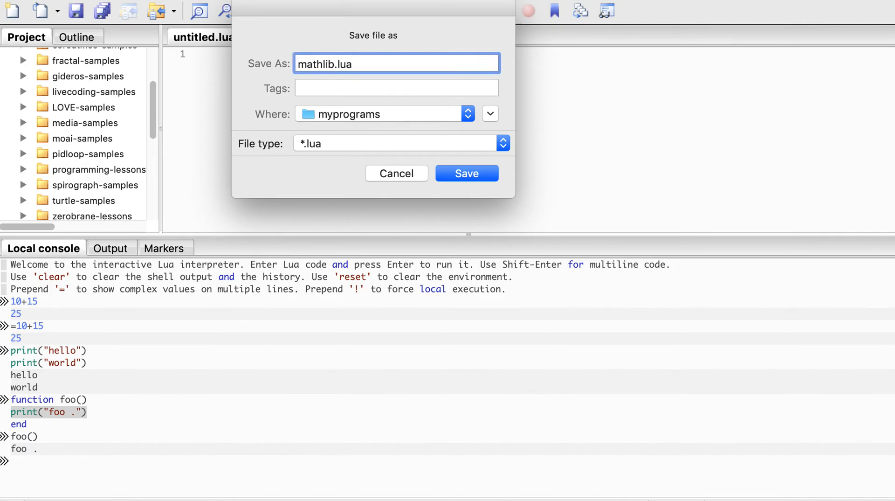
click(466, 173)
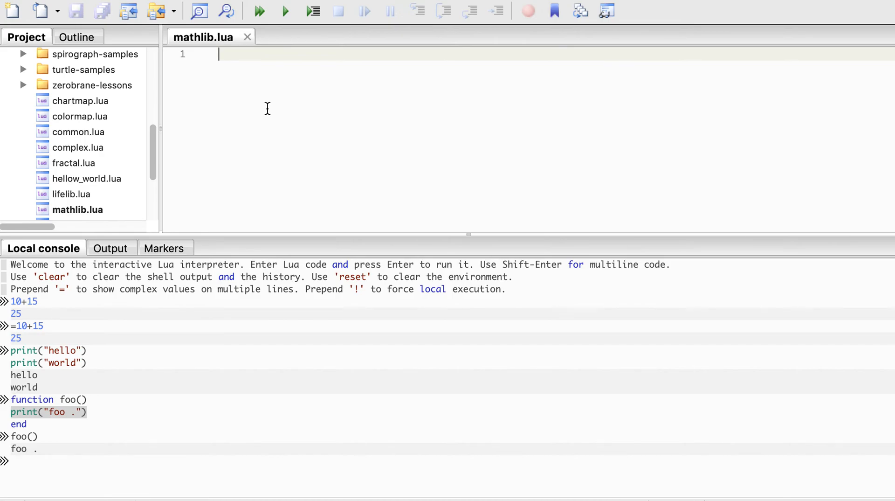
Step: Write function twice(x) return 2.0 * x end in mathlib.lua
text(function)
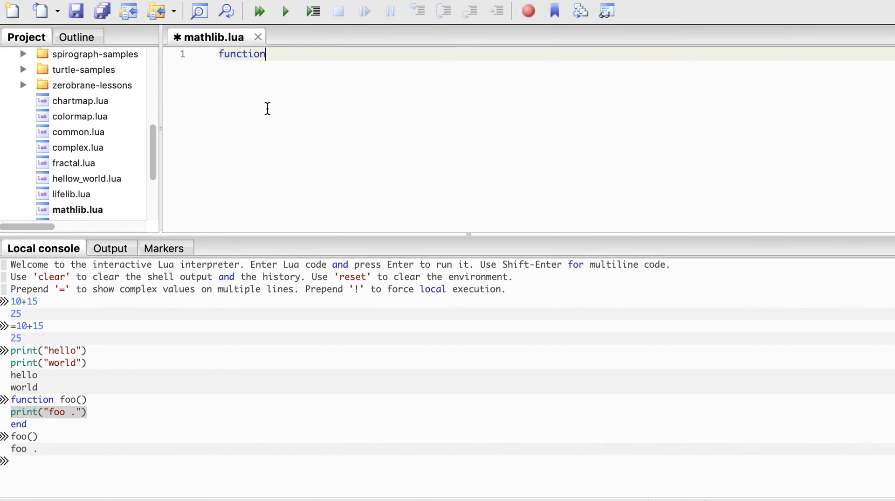
text(tw)
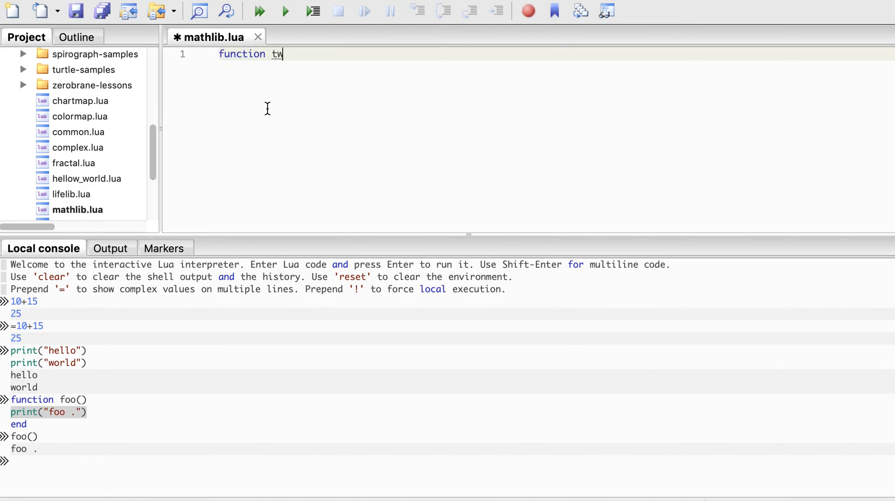
text(ice(x)
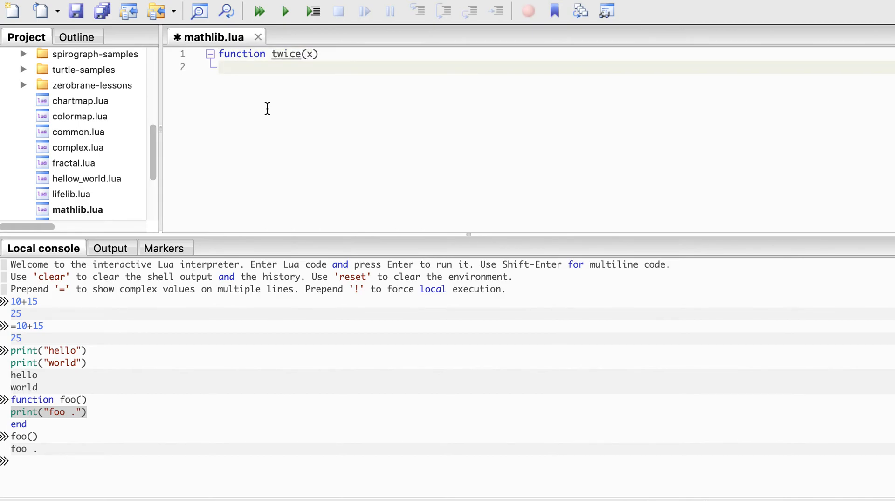
text(return)
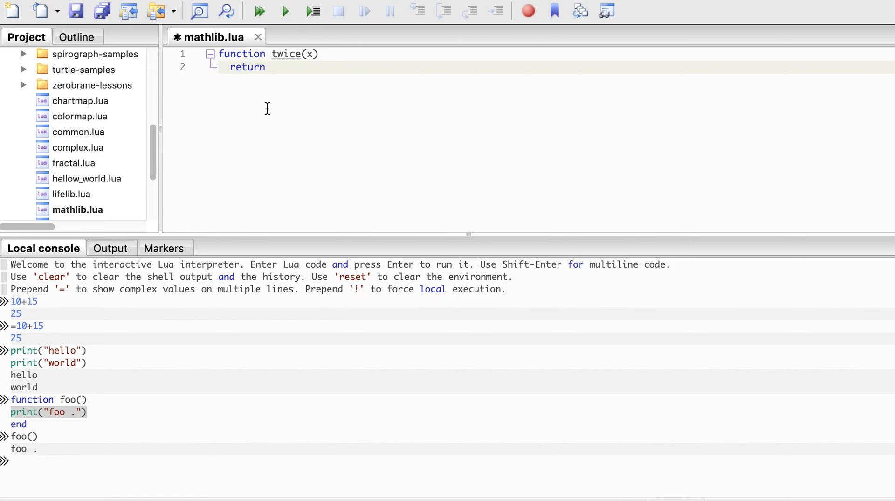
text(2)
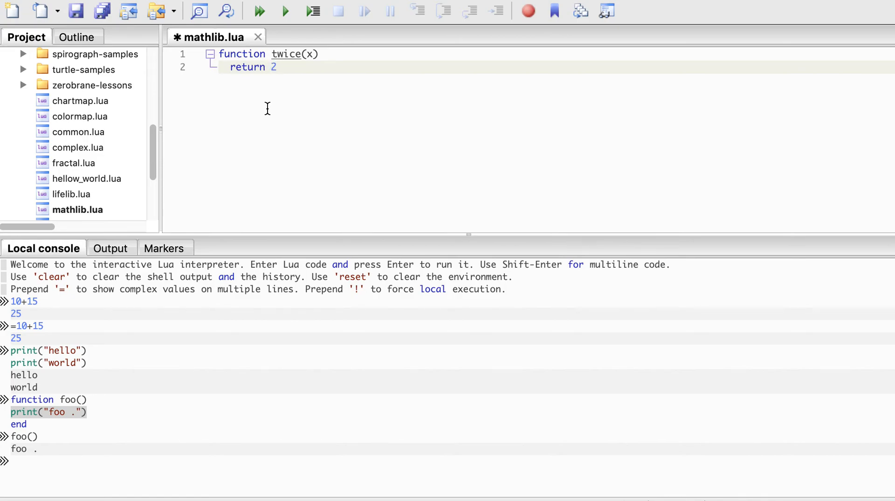
text(.0 *)
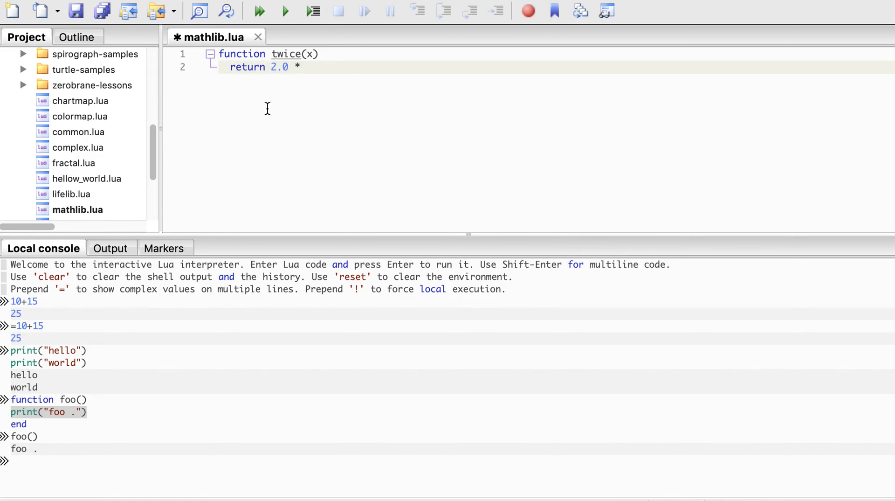
text(x)
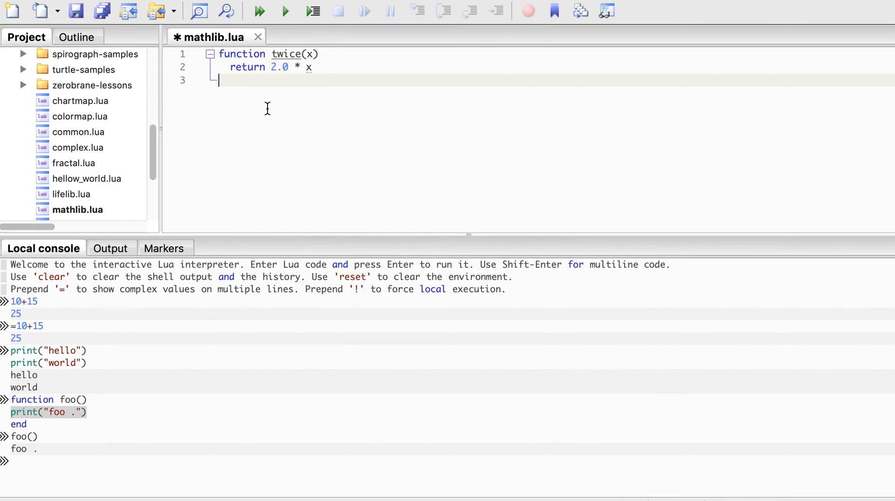
text(end)
text(functio)
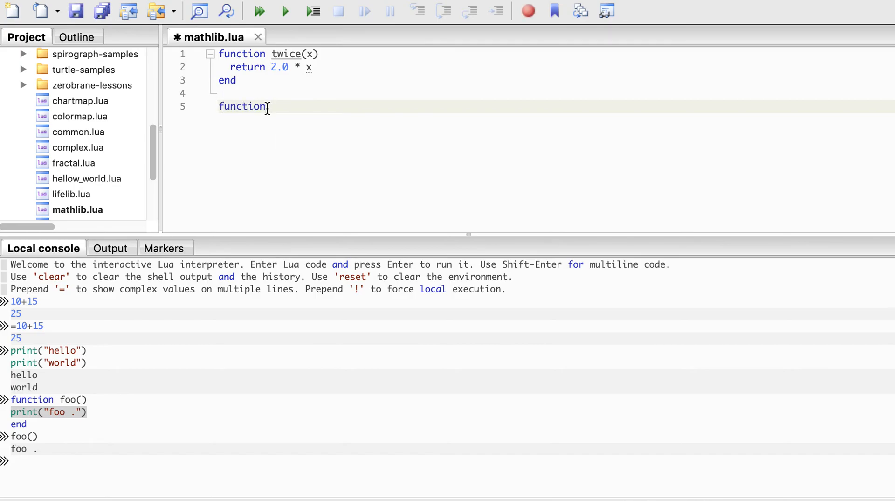
Step: Write norm(x, y) computing math.sqrt(x^2 + y^2) and close it with end
text(norm()
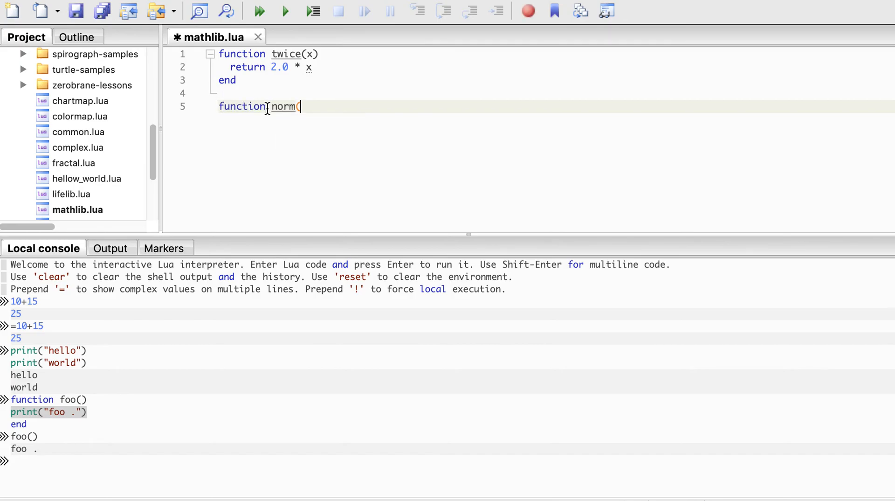
text(x, y)
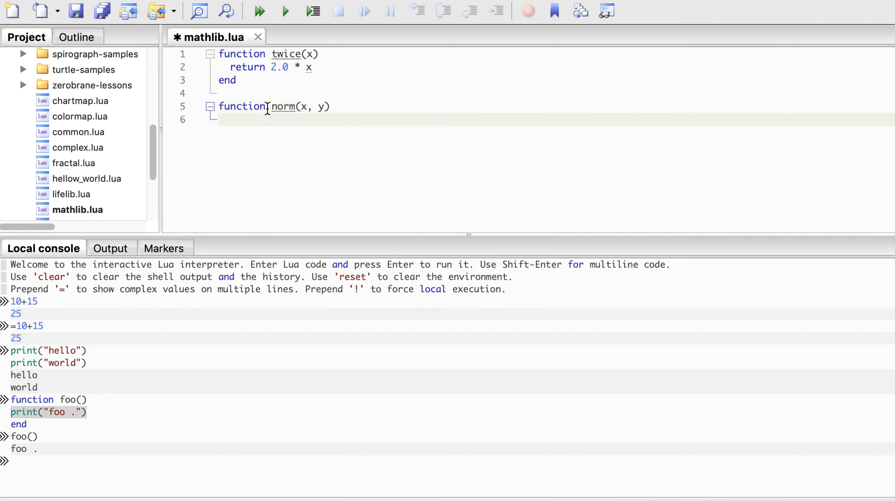
text(math)
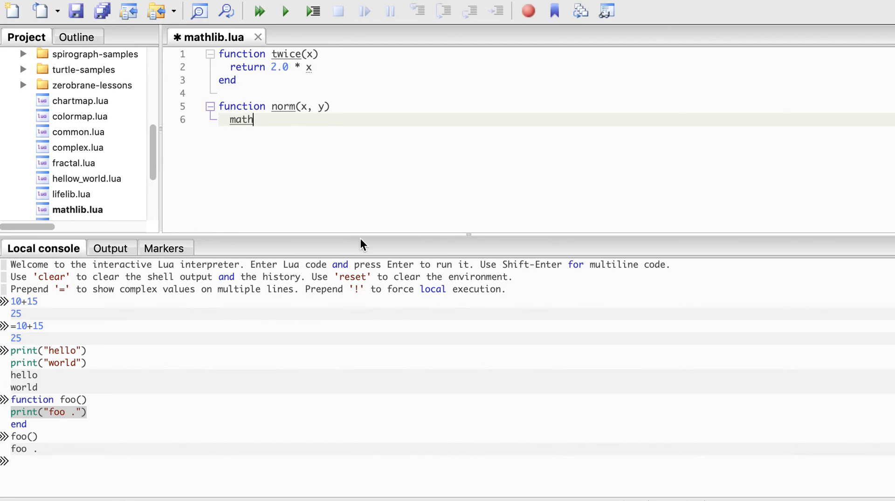
text(.sqrt)
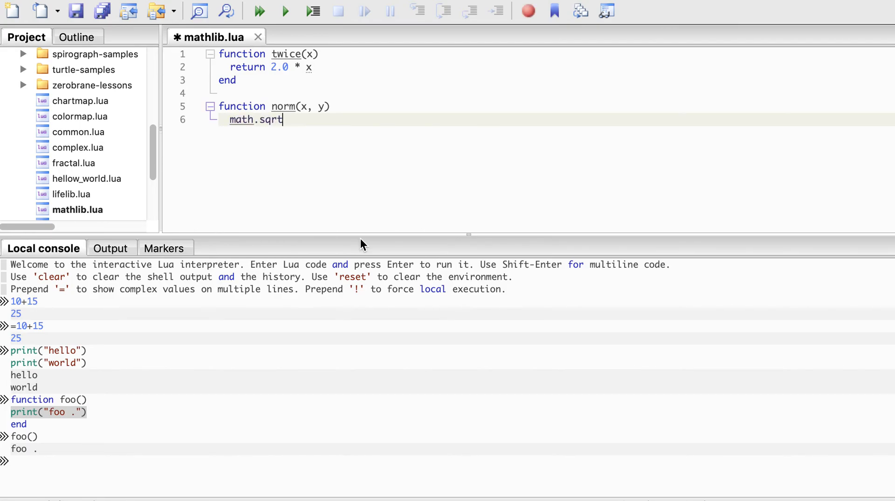
text((x)
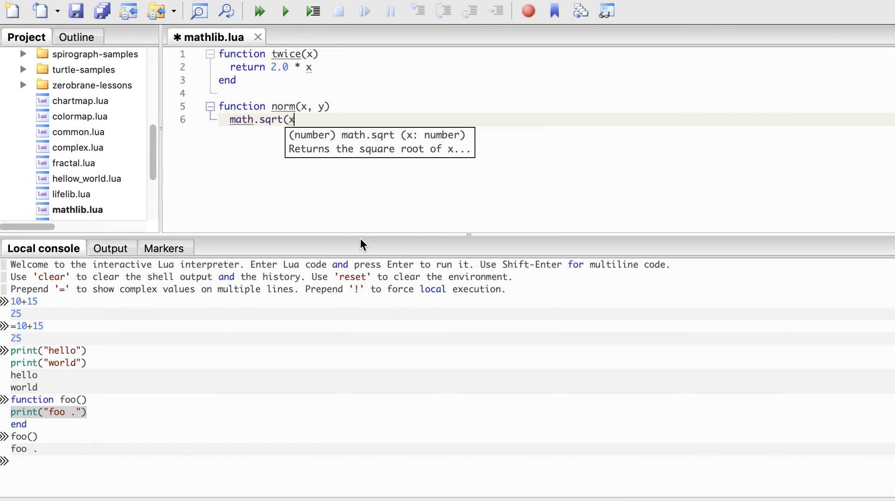
text(^2)
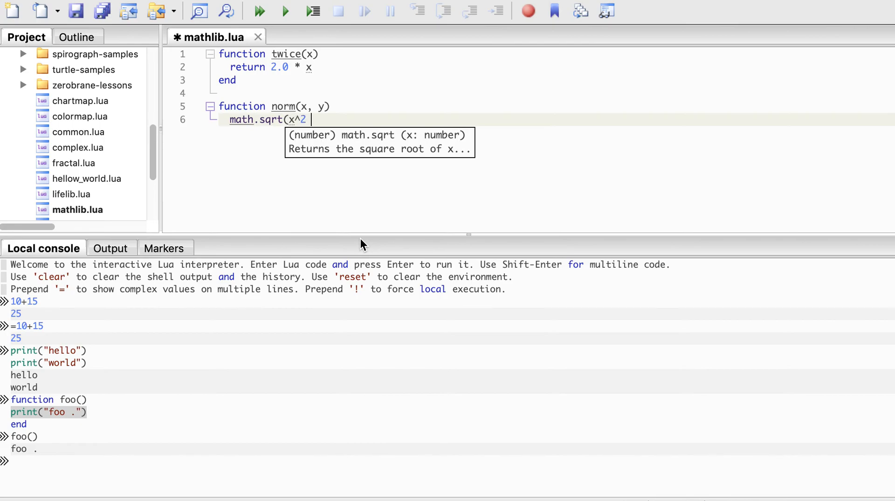
text(+ y)
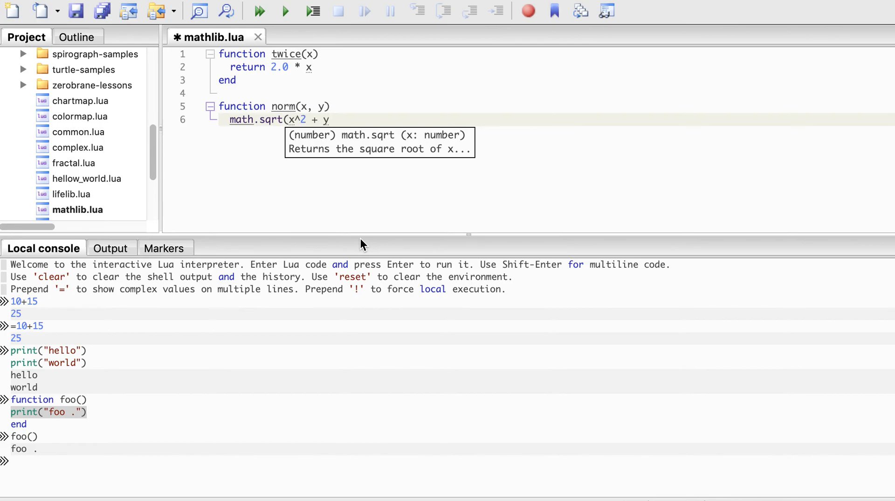
mouse_move(519, 184)
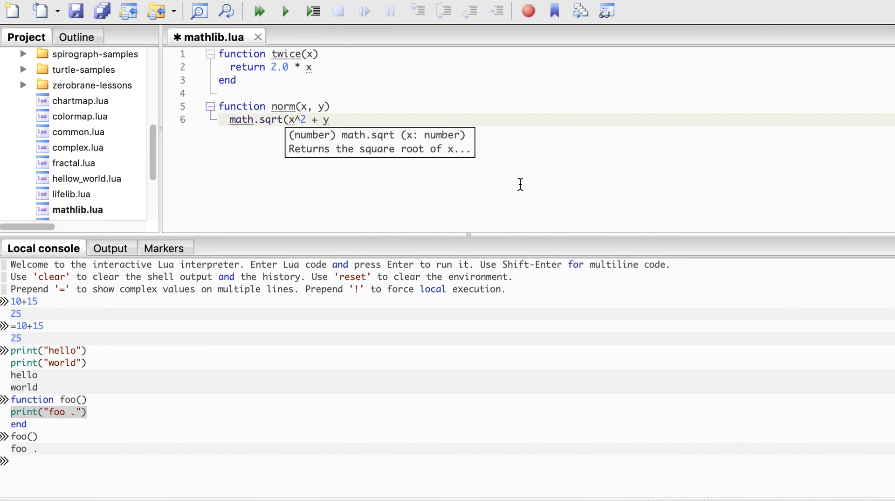
text(^2))
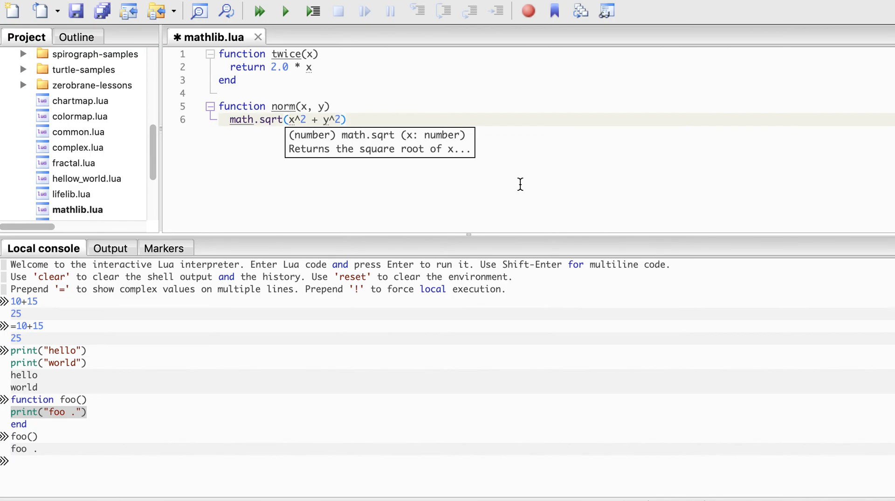
key(Return)
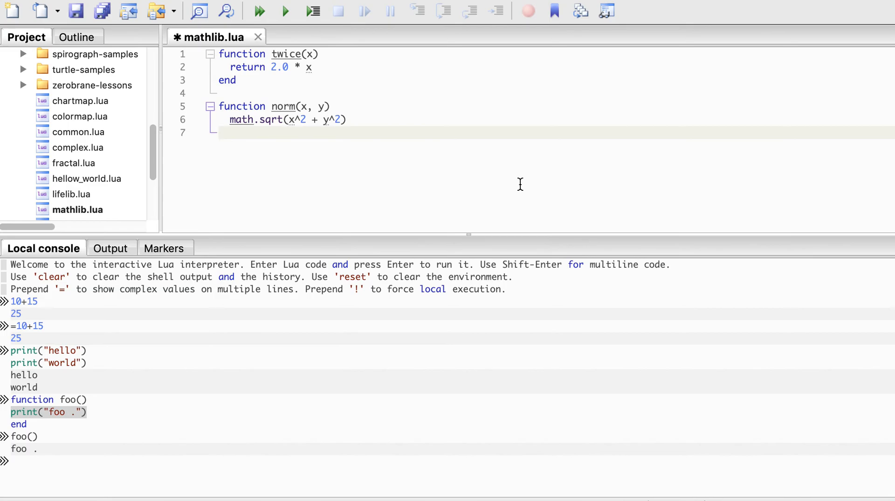
text(end)
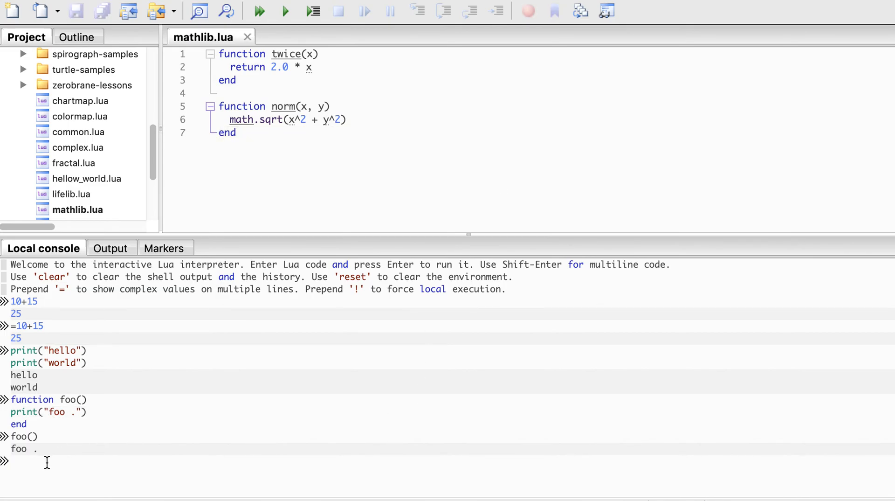
Step: Load the library with dofile('mathlib.lua') in the Local console
text(dofile()
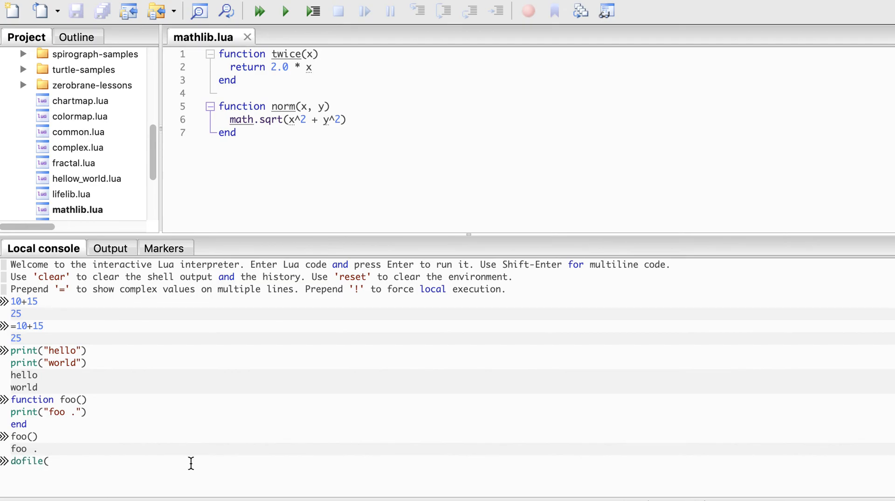
text('mathl)
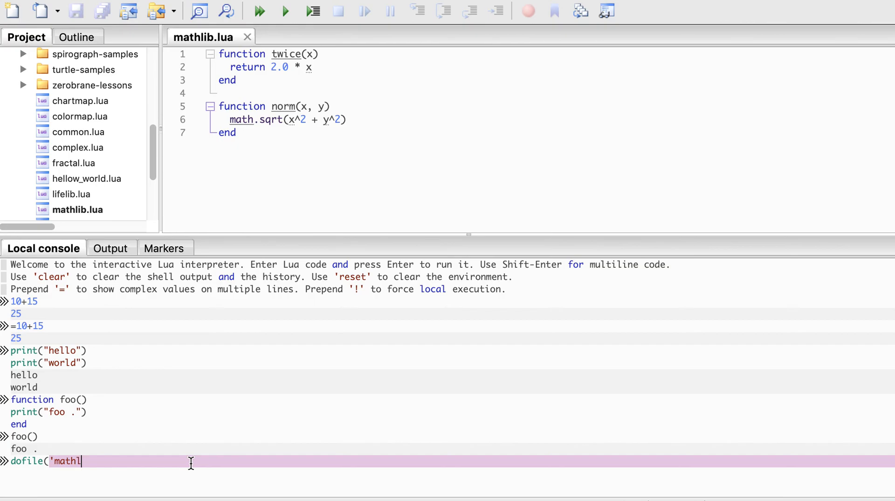
text(ib.lua)
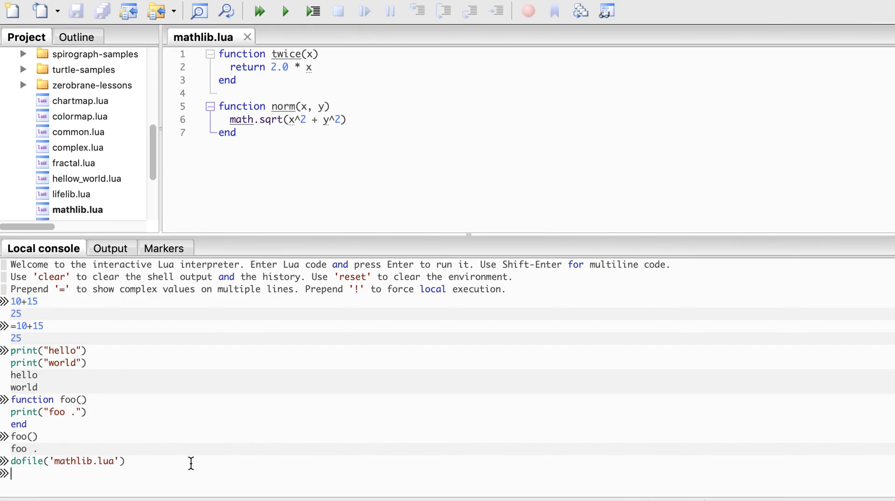
mouse_move(291, 84)
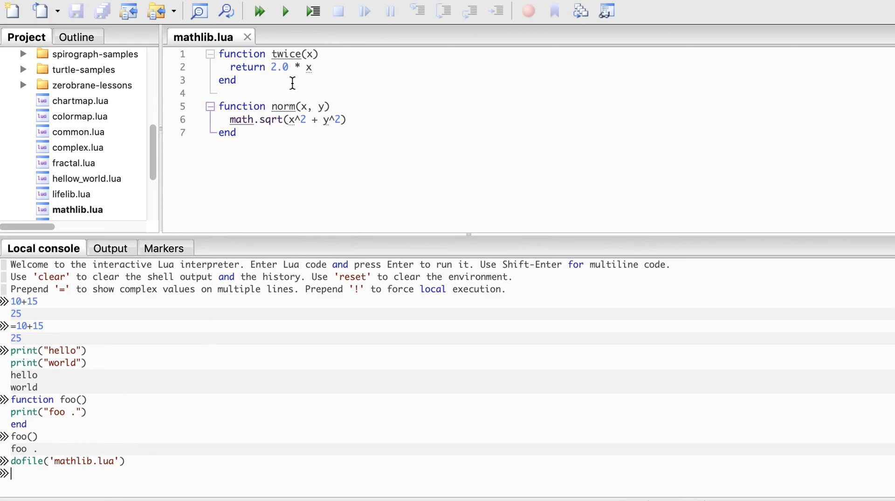
mouse_move(256, 151)
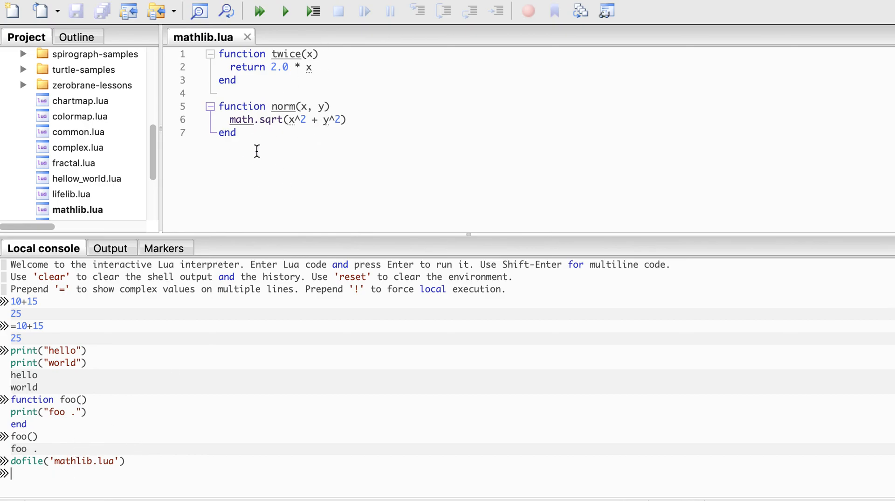
mouse_move(36, 477)
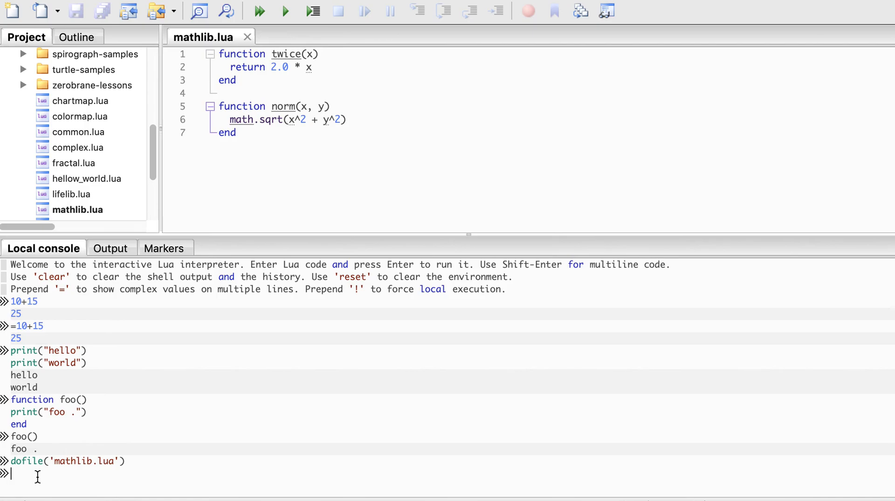
Step: Assign a = norm(10, 20) in the console
text(a =)
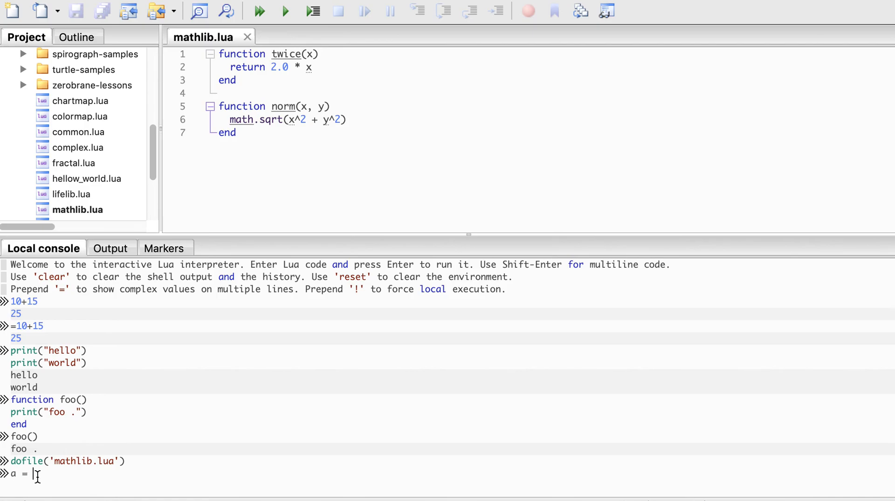
text(norm(10)
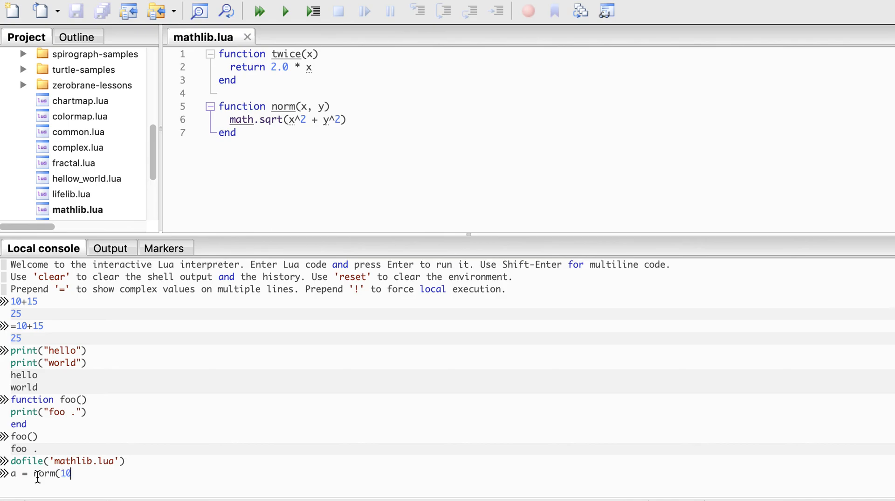
text(, 20))
text(a)
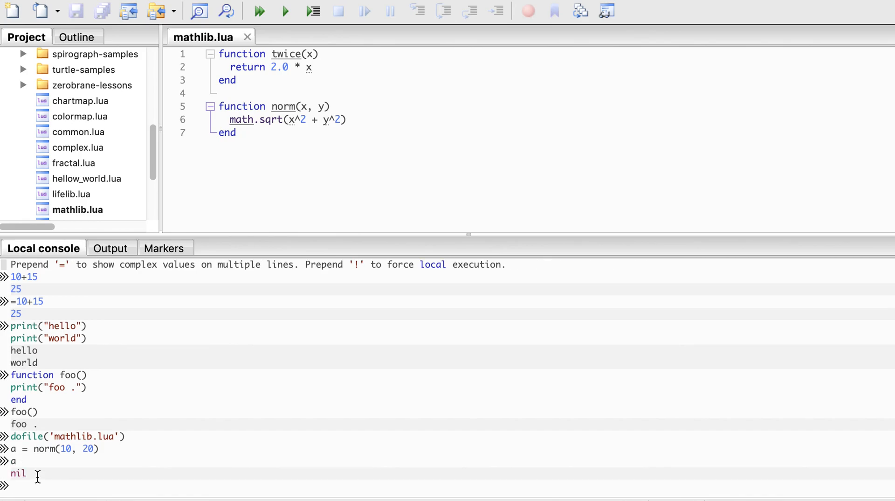
mouse_move(90, 456)
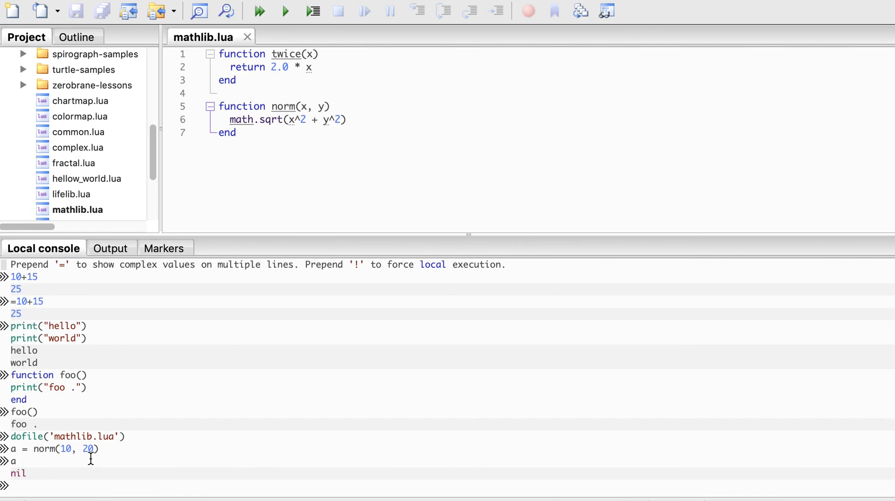
mouse_move(115, 454)
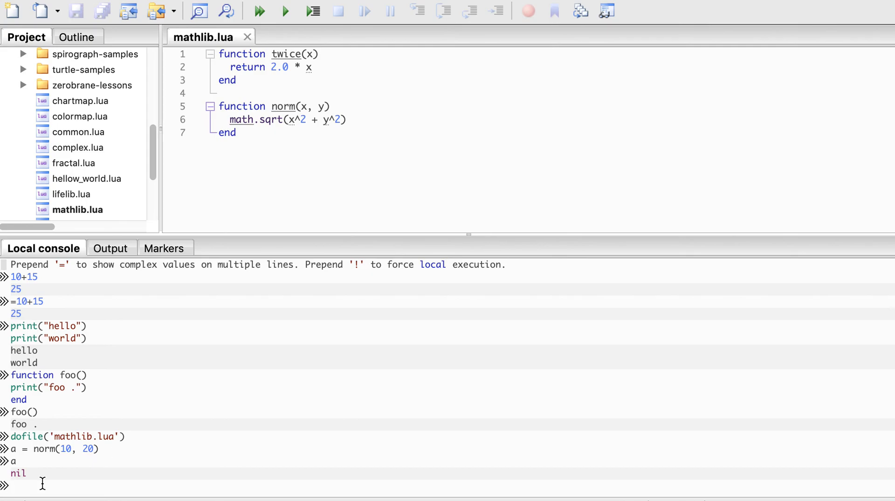
Step: Run x = twice(5) in the console and display x, showing 10
text(x = t)
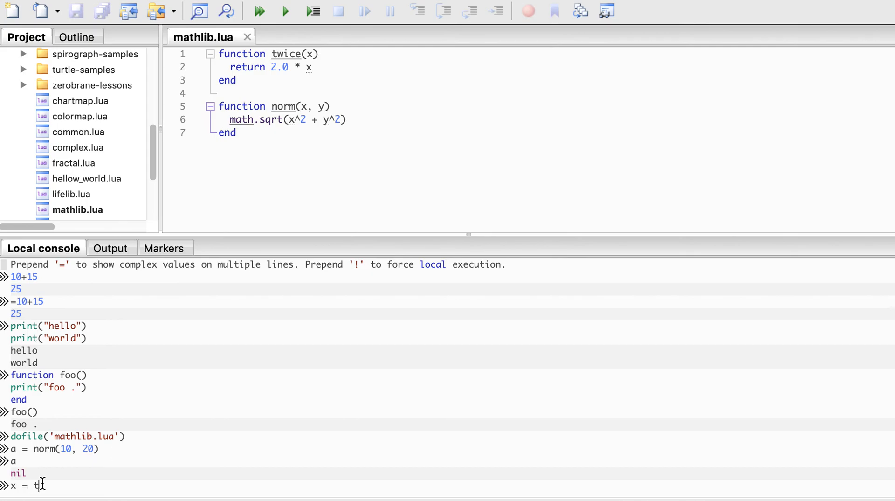
text(wice()
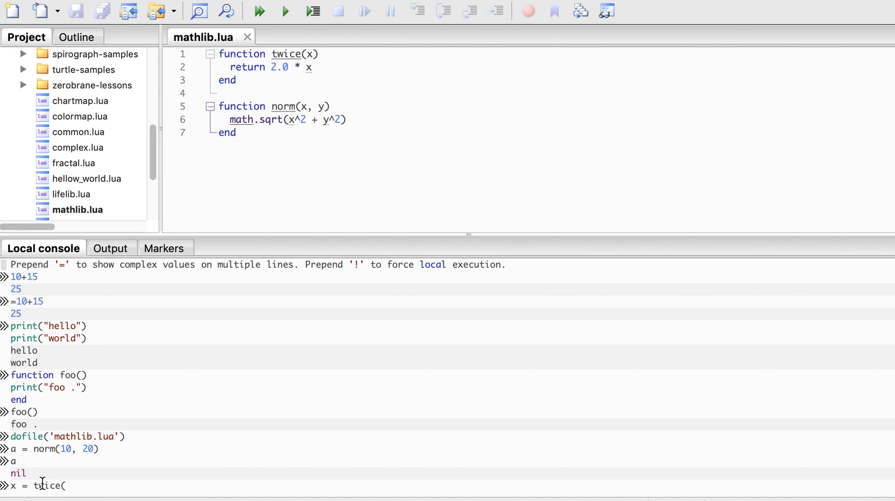
key(Return)
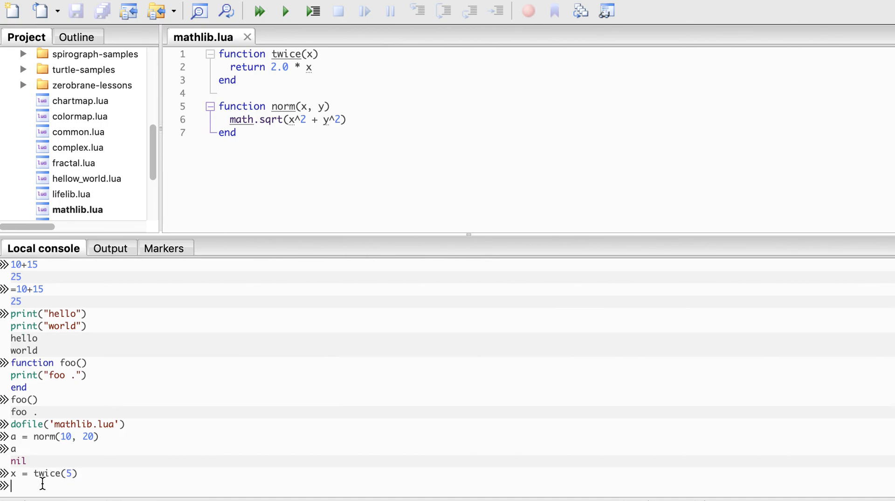
key(Return)
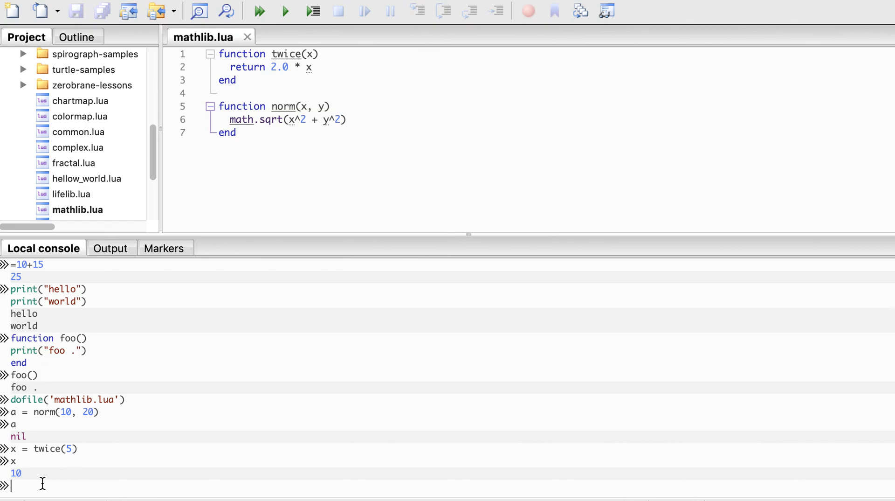
mouse_move(85, 434)
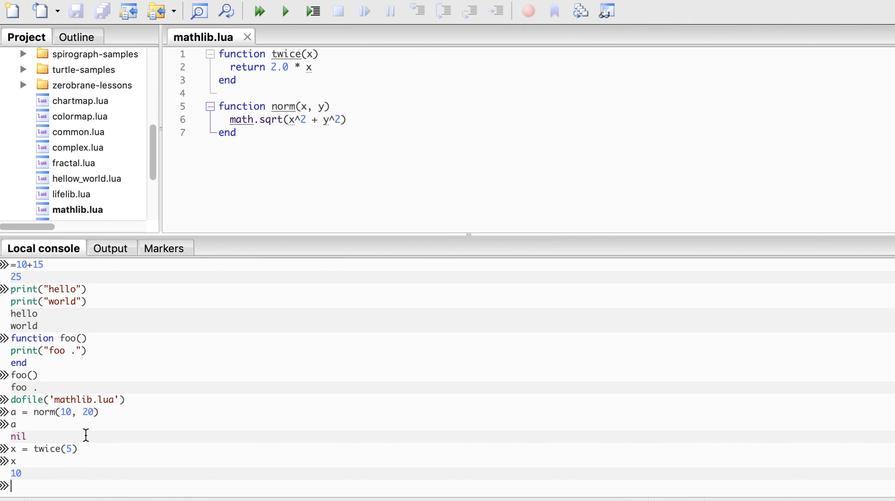
mouse_move(259, 221)
text(return )
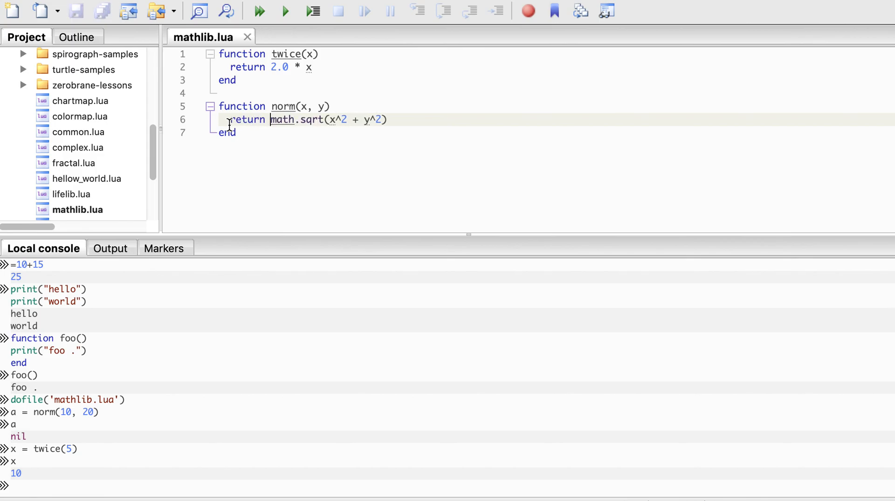
Step: Rerun a = norm(10, 20) in the Local console after the fix
click(103, 485)
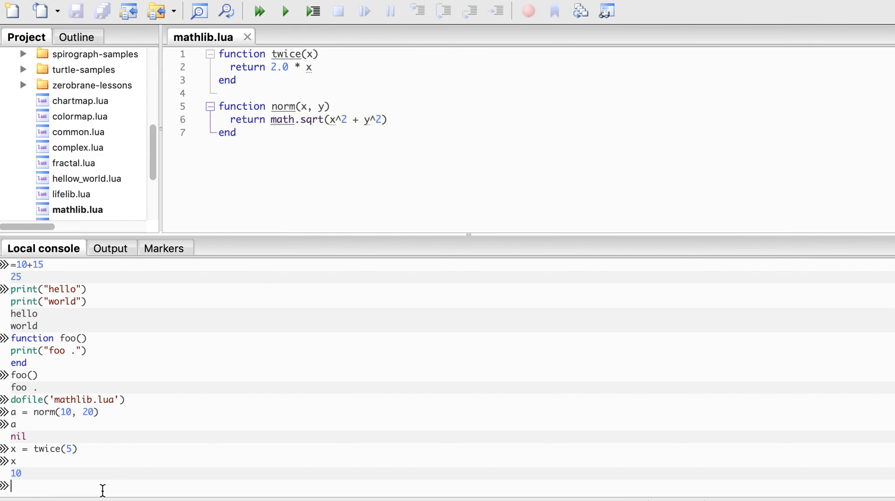
text(a = norm(10, 20))
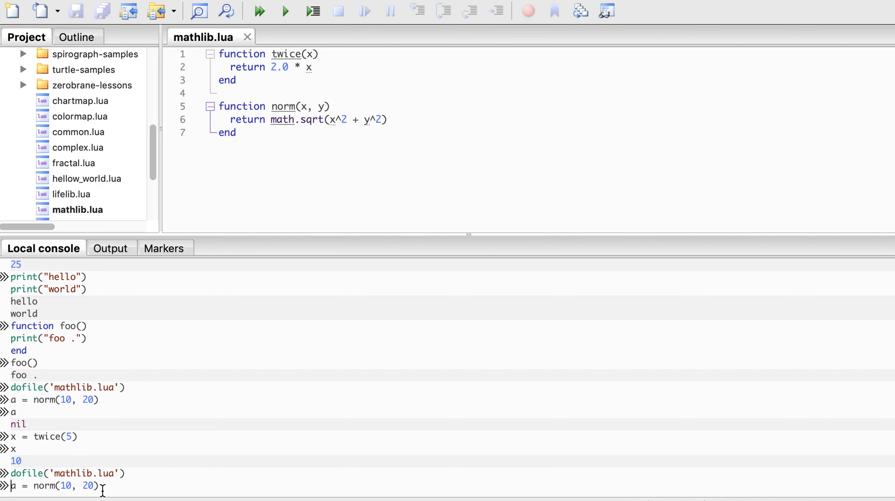
key(Return)
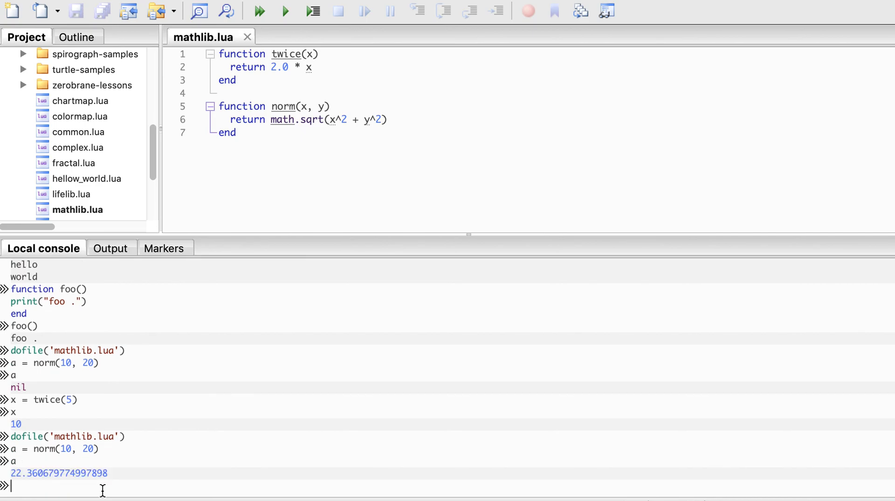
mouse_move(276, 147)
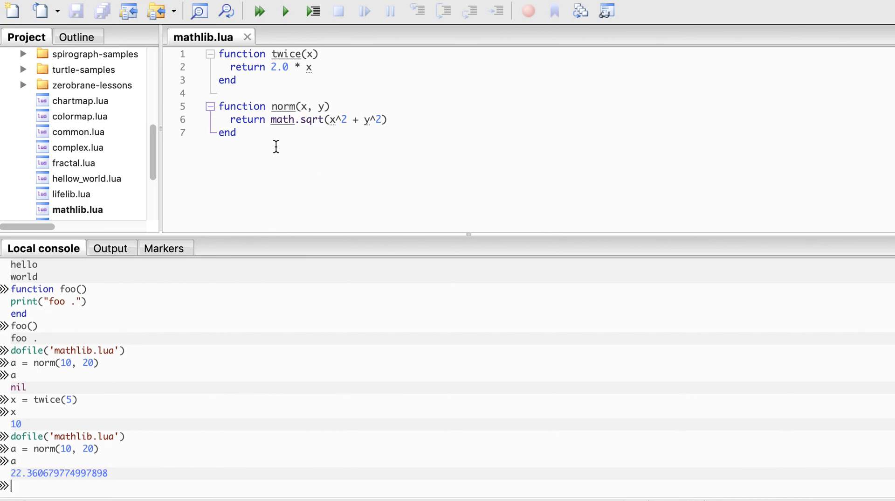
mouse_move(240, 119)
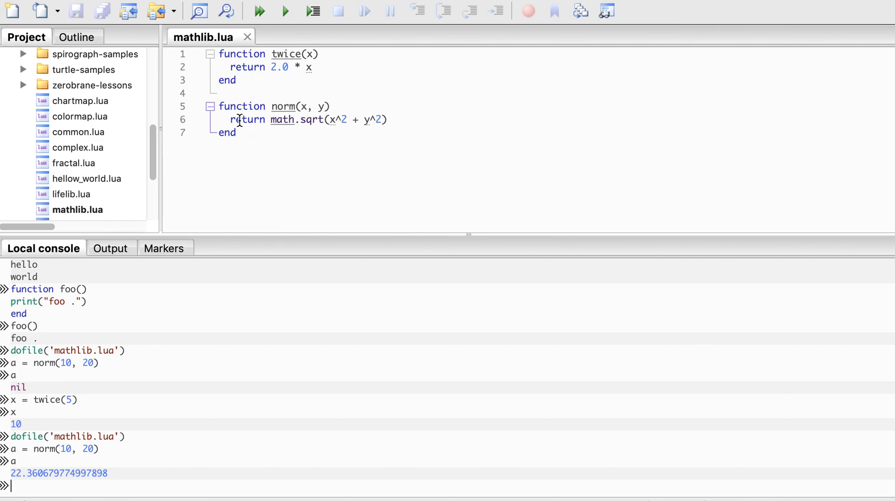